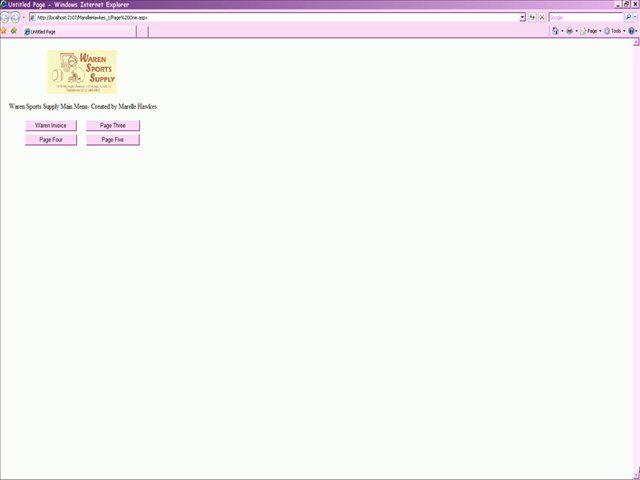
Visit Page Three, return to the main menu, then follow the Waren Invoice link
left_click(115, 125)
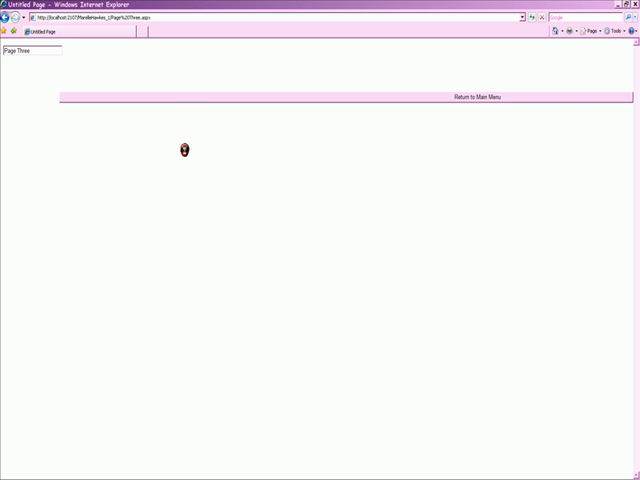
left_click(477, 96)
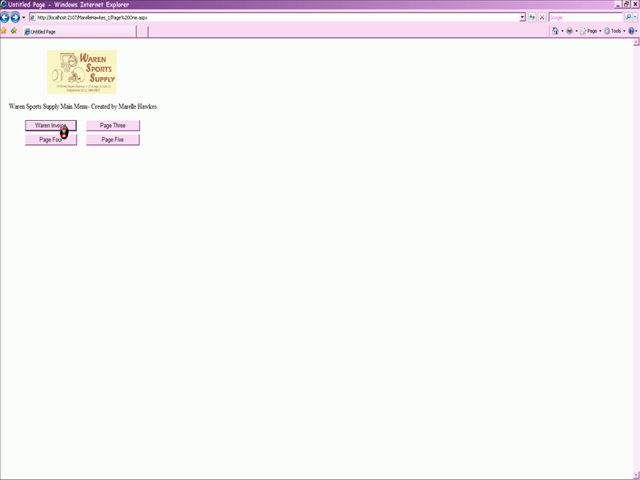
left_click(57, 125)
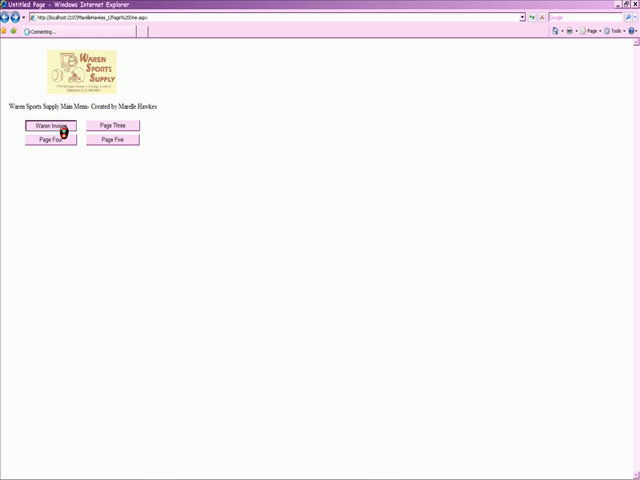
left_click(52, 126)
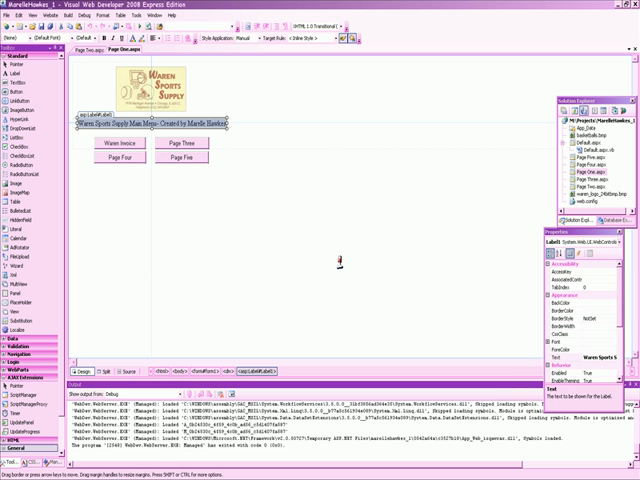
mouse_move(377, 285)
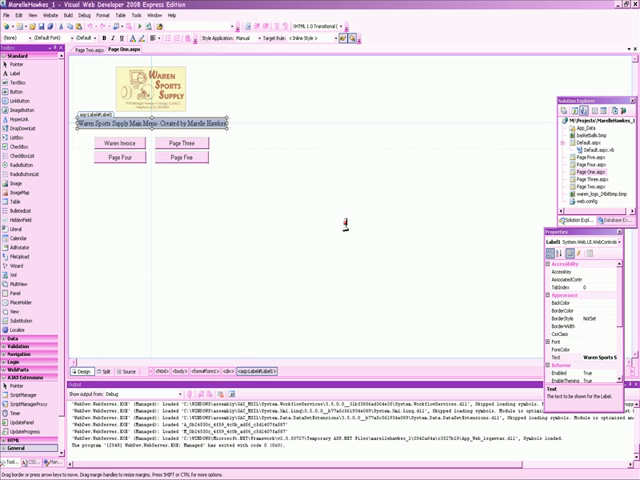
mouse_move(245, 251)
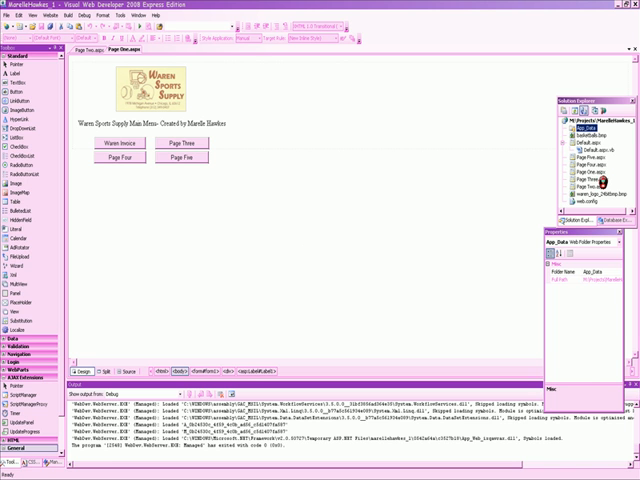
left_click(120, 146)
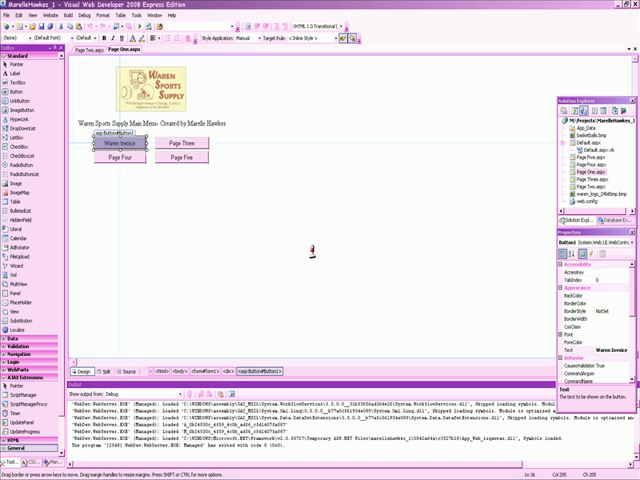
mouse_move(227, 240)
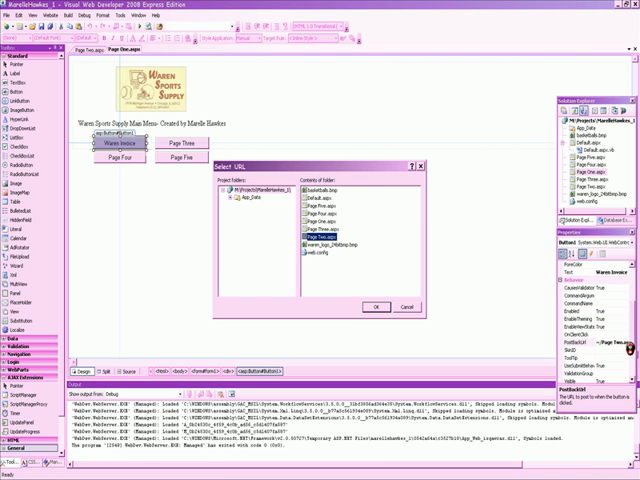
left_click(325, 206)
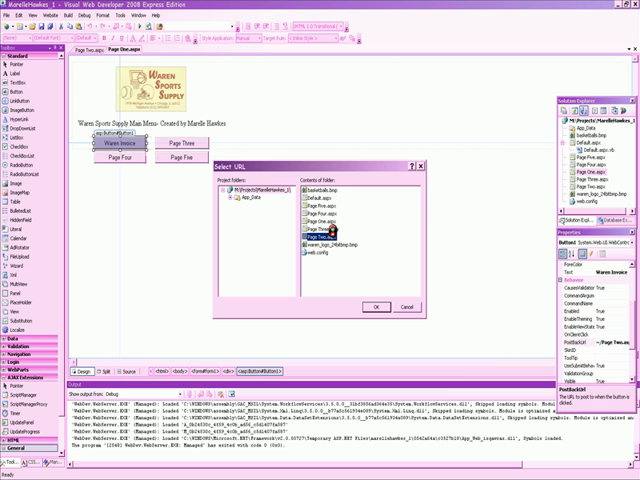
left_click(325, 241)
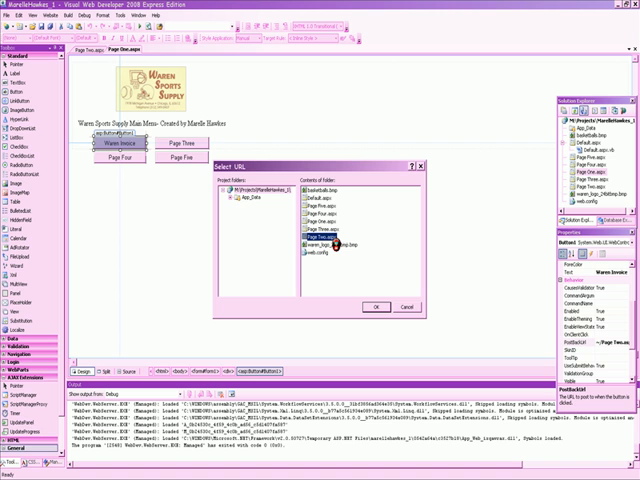
mouse_move(413, 314)
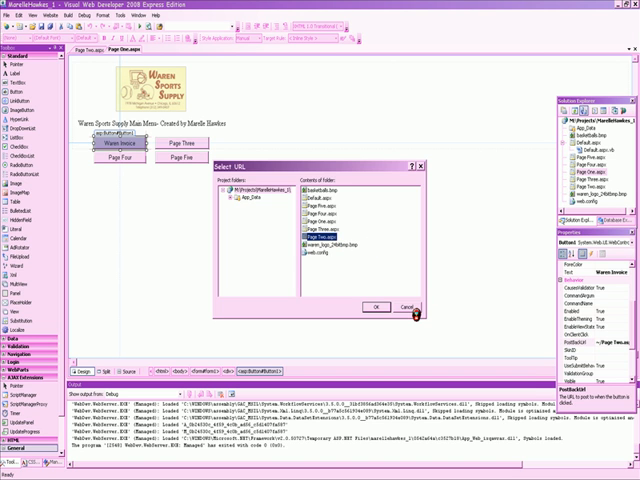
left_click(410, 306)
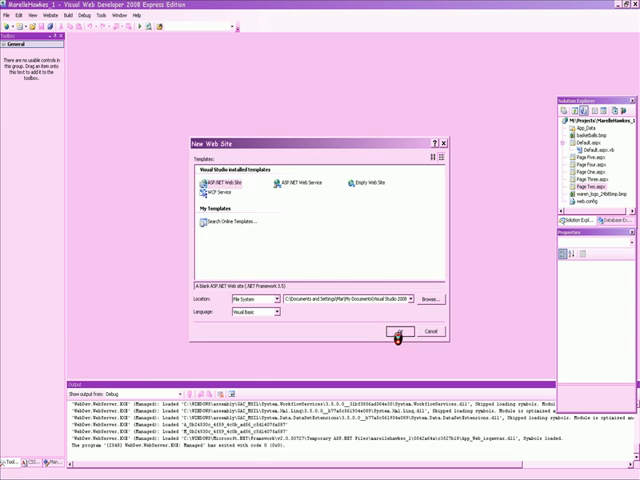
Create the new ASP.NET Web Site, WebSite5, with its Default.aspx page
left_click(397, 331)
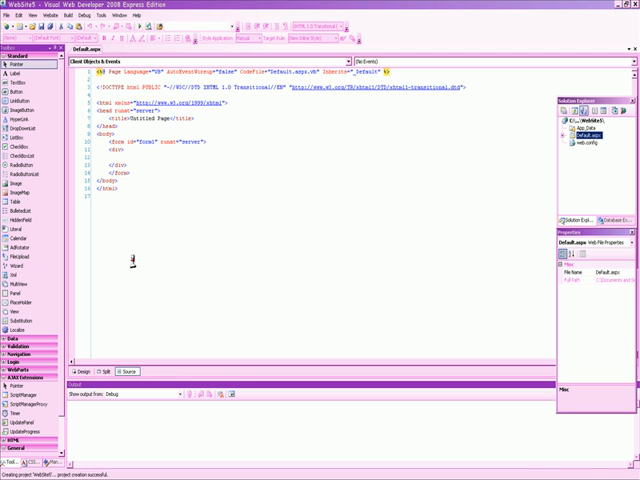
Switch Default.aspx to Design view to place the First Page label
left_click(82, 368)
type("First Page")
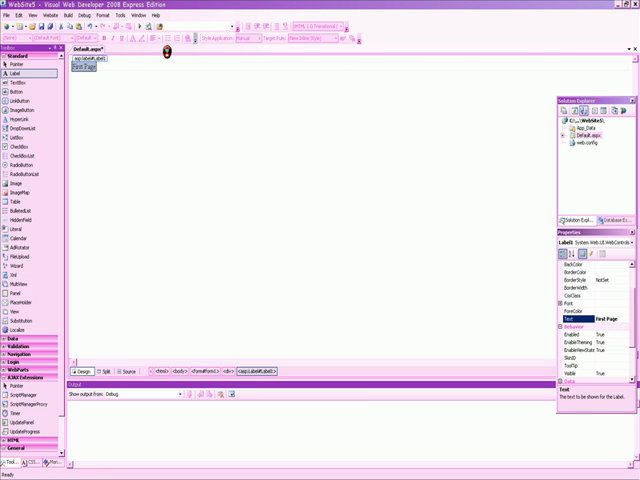
mouse_move(20, 92)
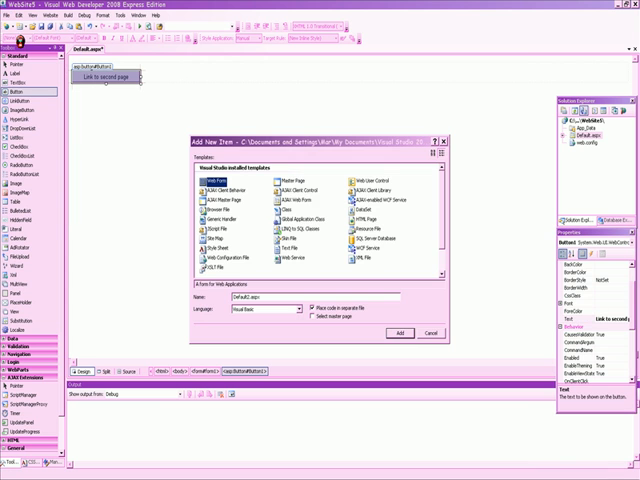
mouse_move(435, 349)
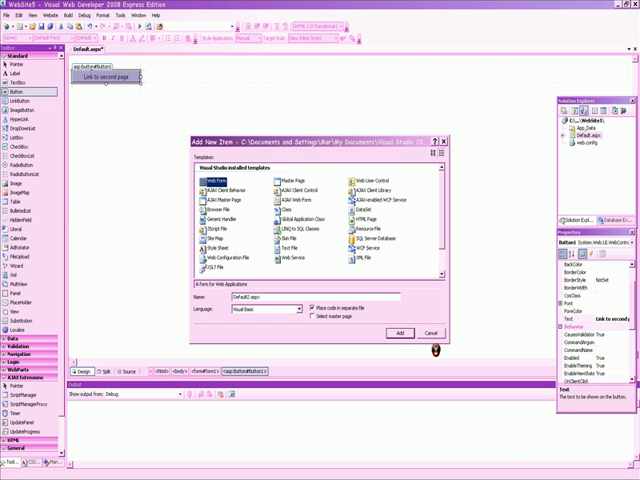
Add the Default2.aspx web form to WebSite5
left_click(400, 332)
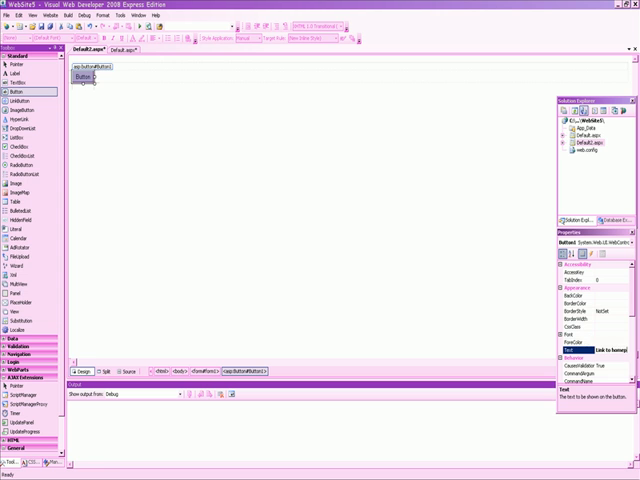
Label button 'Link to homepage', set PostBackUrls to Default.aspx and Default2.aspx, run with debugging
type("Link to homepage")
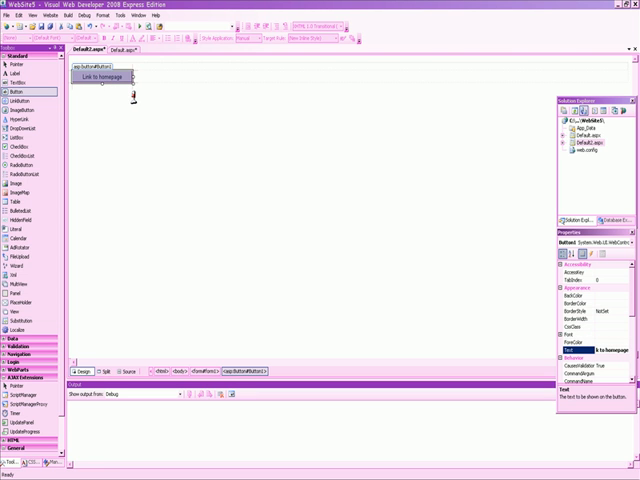
mouse_move(147, 80)
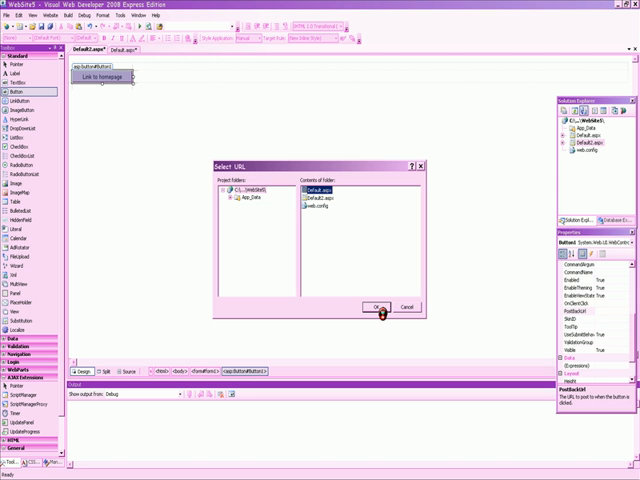
left_click(380, 306)
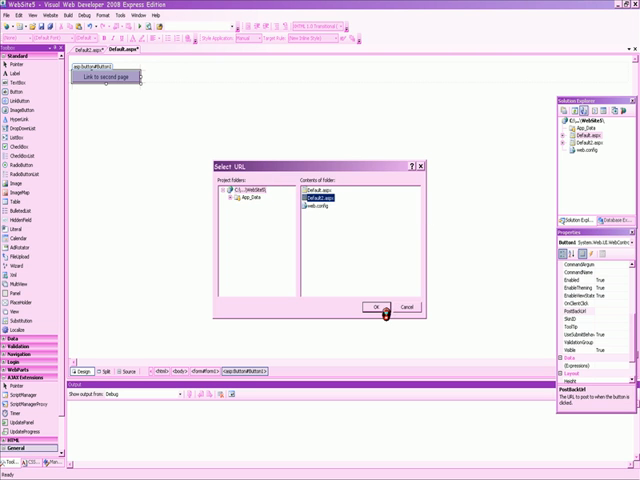
left_click(375, 306)
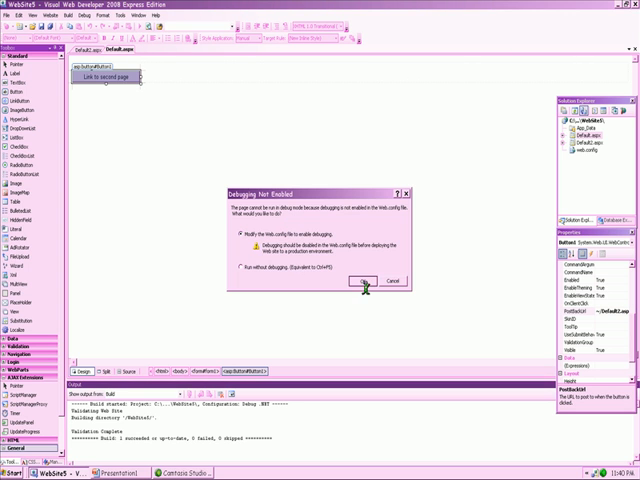
left_click(364, 280)
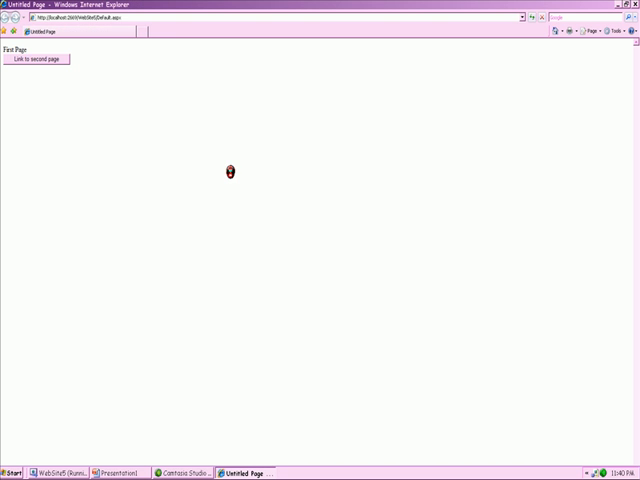
mouse_move(65, 74)
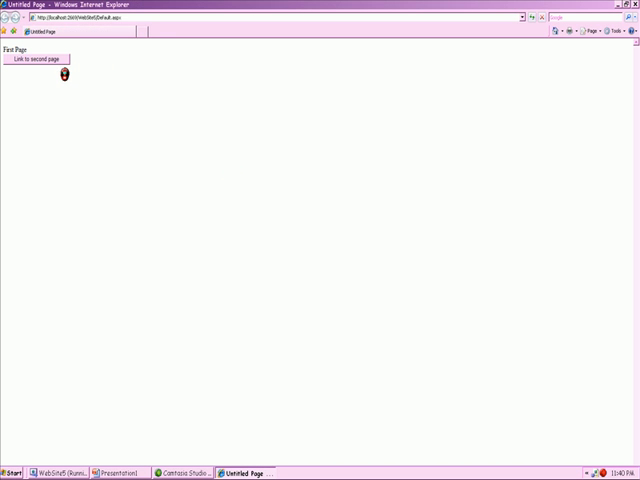
Follow Link to second page to Default2.aspx, then Link to homepage back to First Page
left_click(40, 60)
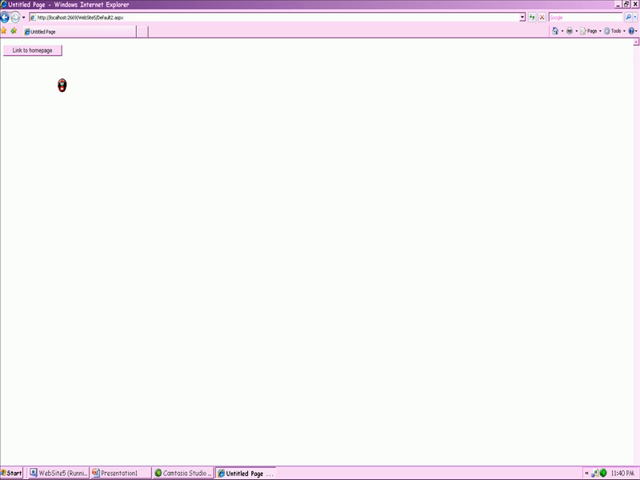
left_click(37, 51)
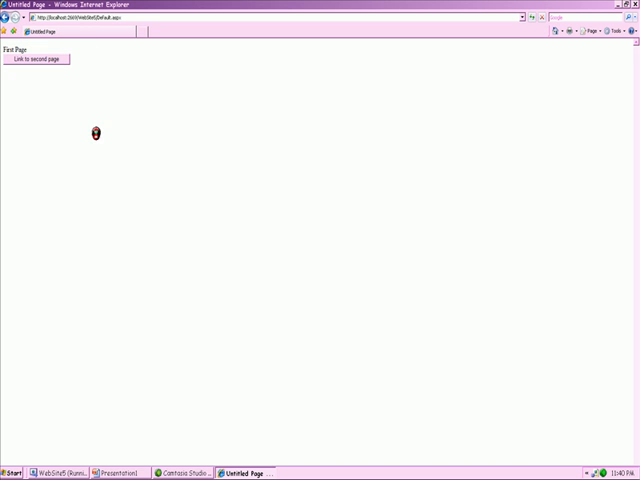
mouse_move(137, 127)
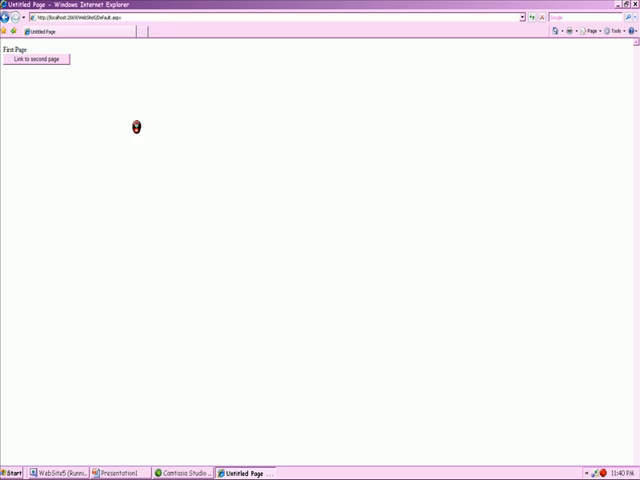